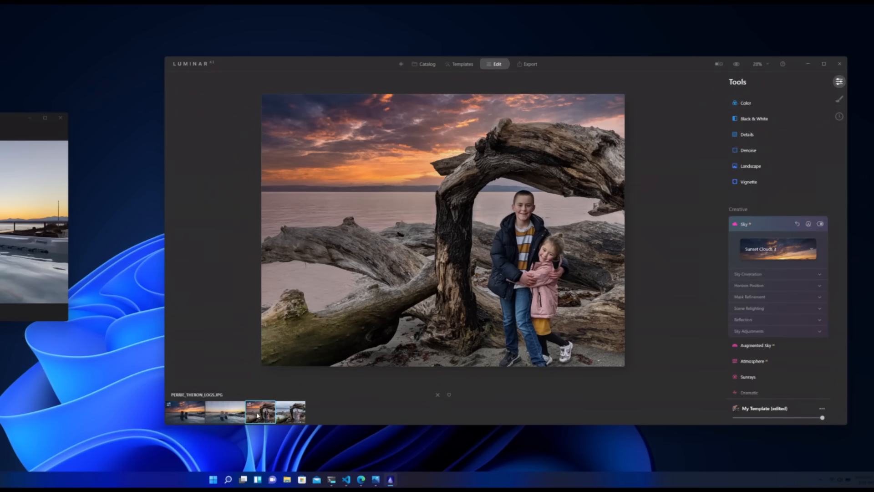
Raise Face Light to 53 to brighten the children's faces.
click(436, 262)
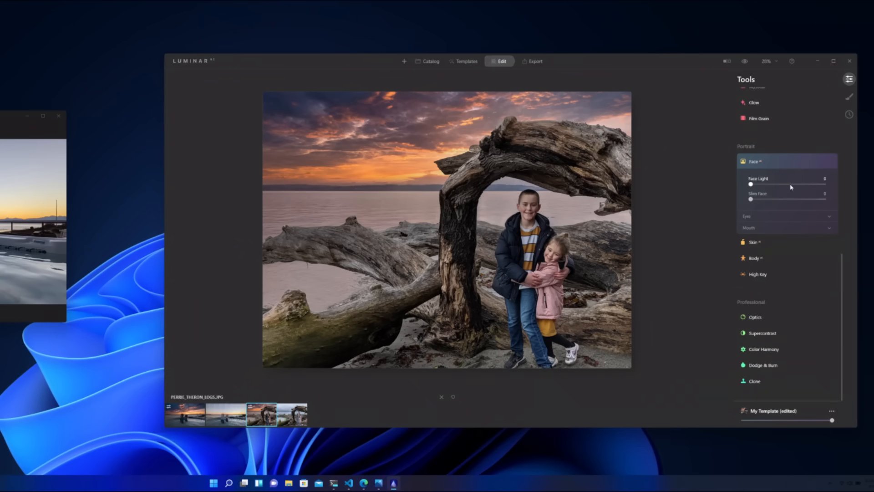
drag(752, 184, 791, 184)
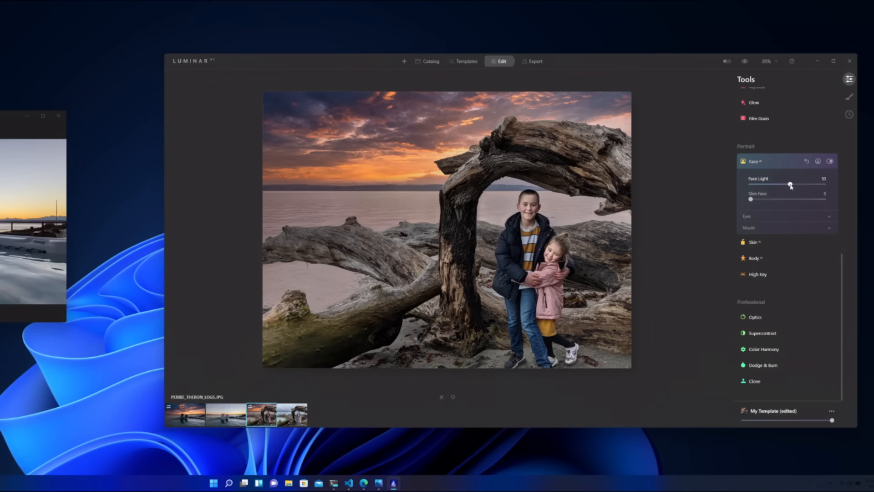